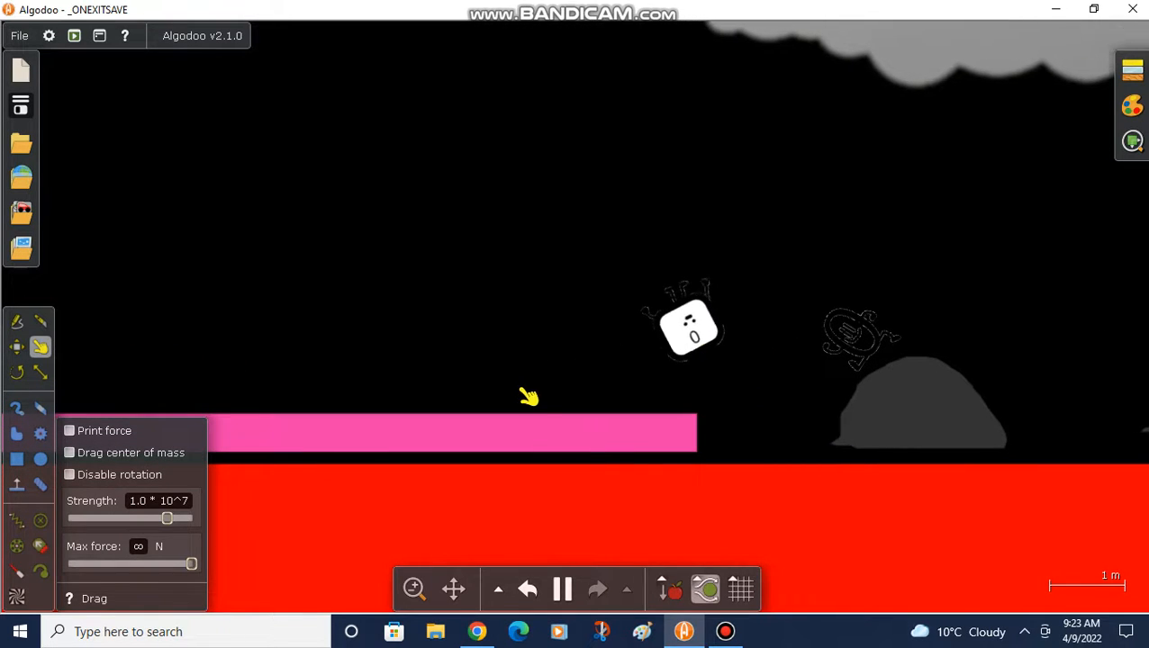
Step: Move the white square and ring characters off the pink platform to hover above the first grey rock
{"action": "left_click", "coordinate": [562, 589]}
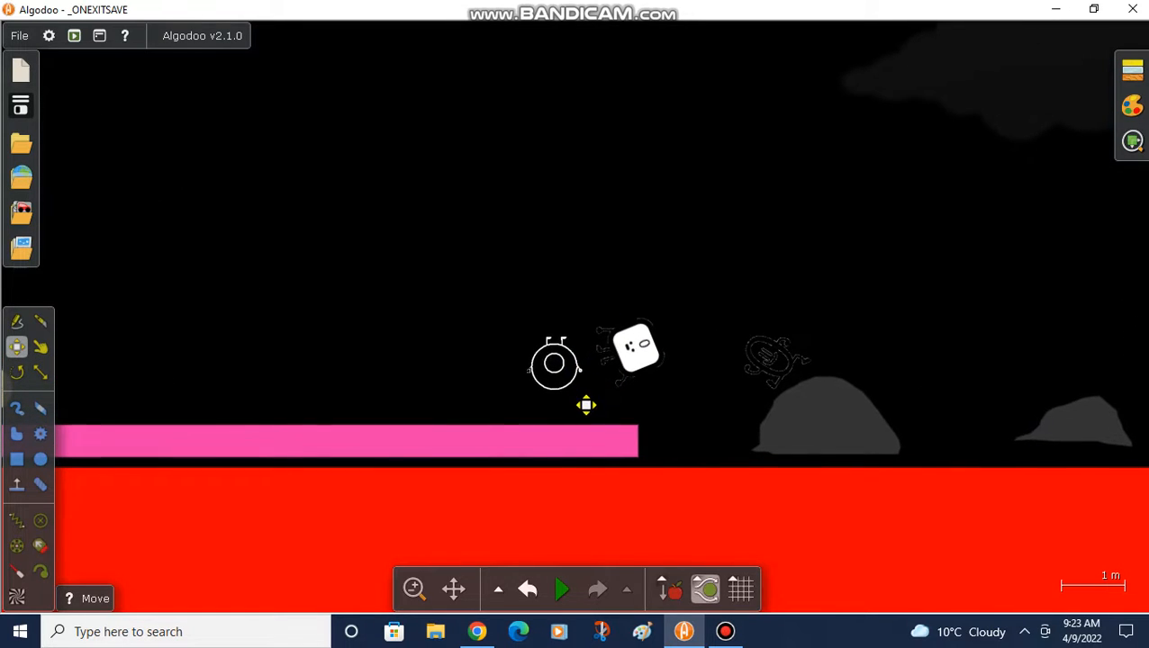
{"action": "left_click_drag", "start_coordinate": [555, 363], "coordinate": [847, 343]}
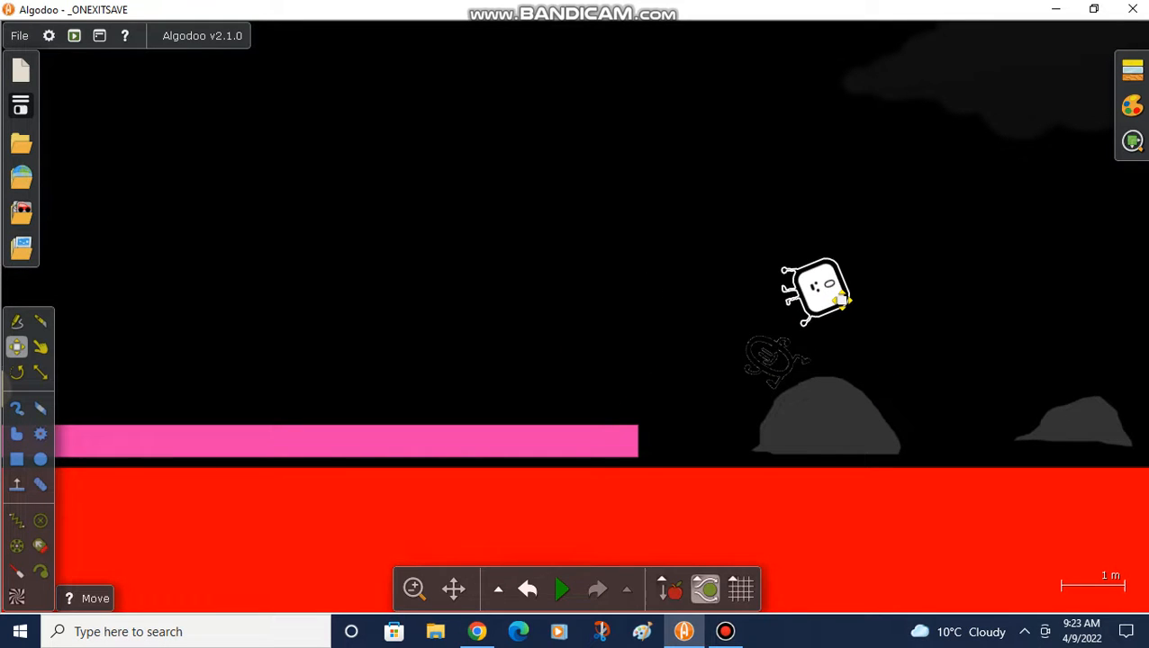
{"action": "left_click", "coordinate": [562, 589]}
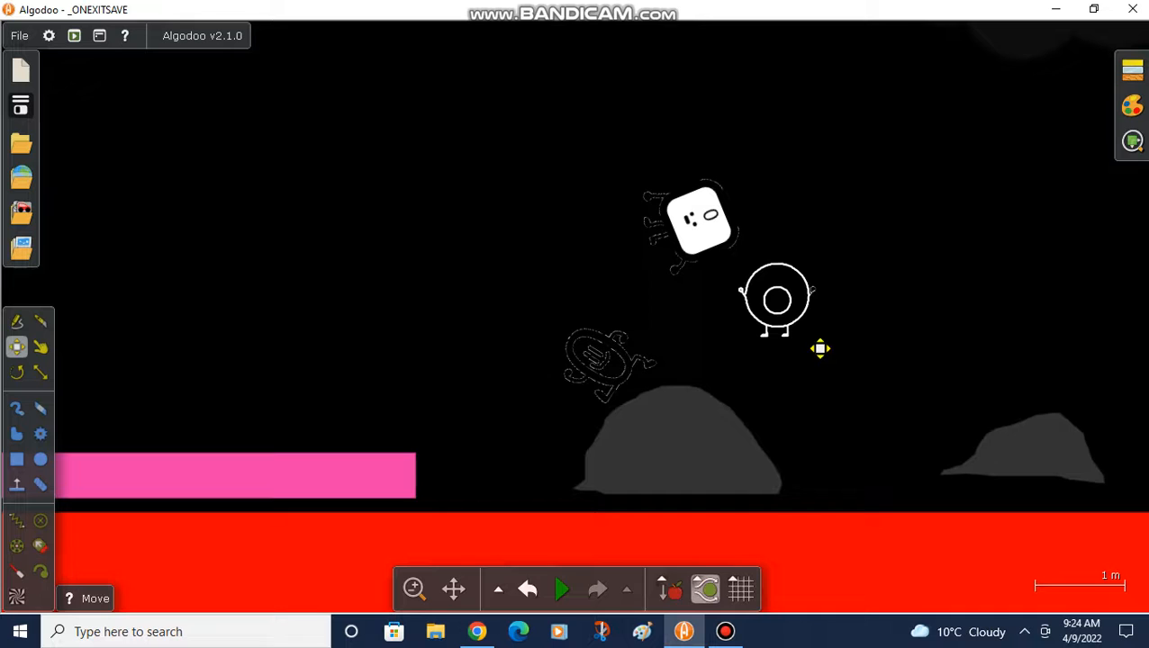
Step: Carry the ring character rightward onto the long grey ledge beside the two blue round characters
{"action": "left_click", "coordinate": [562, 589]}
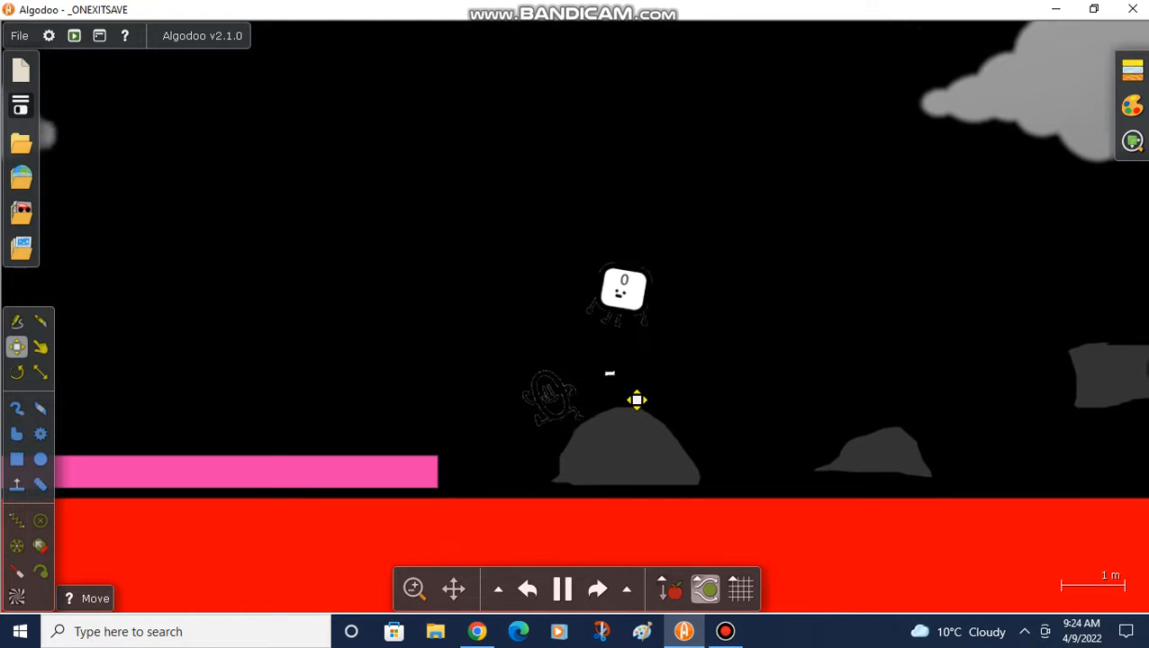
{"action": "left_click", "coordinate": [562, 589]}
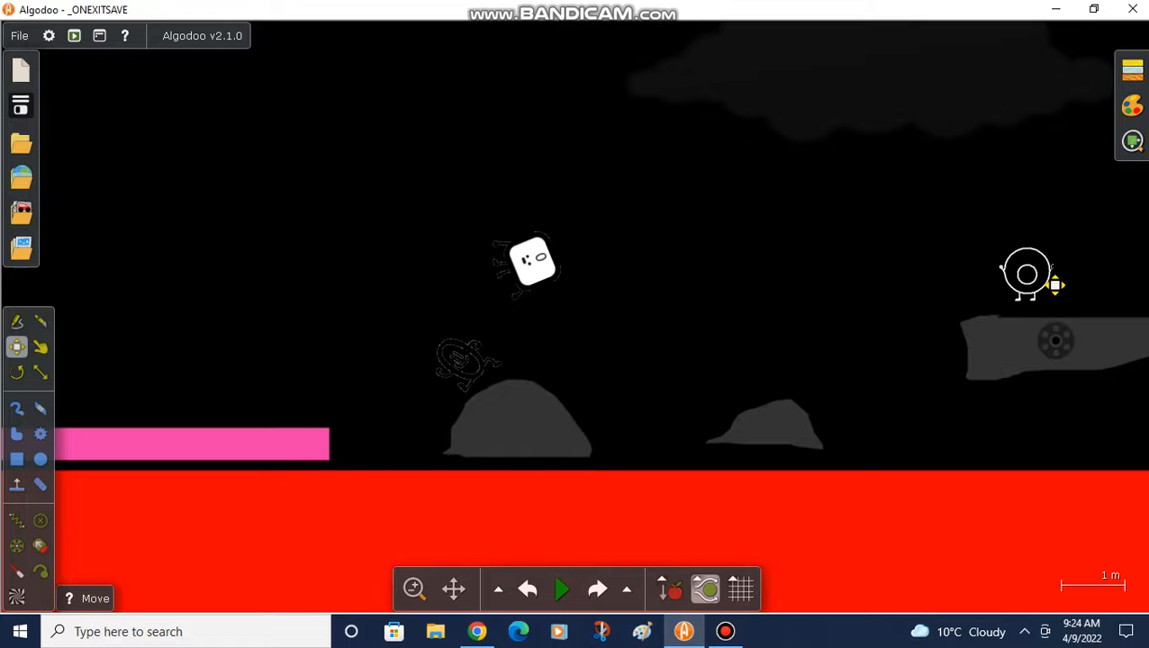
{"action": "left_click", "coordinate": [562, 589]}
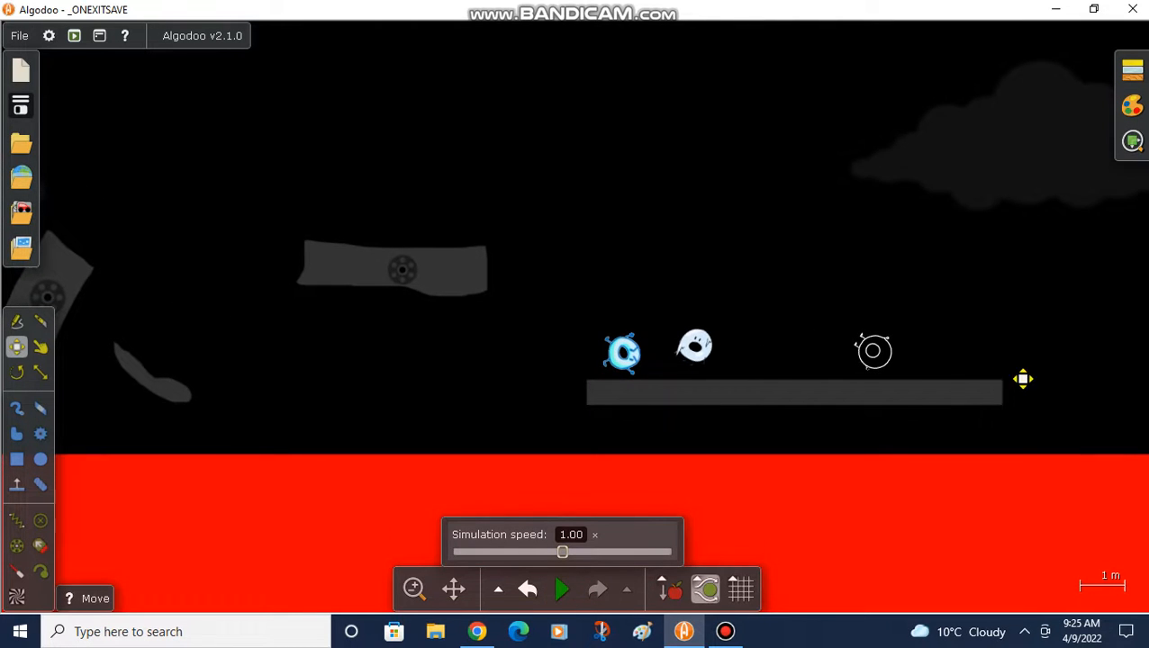
Step: Start the simulation and zoom out until the whole layout above the red floor is visible
{"action": "left_click", "coordinate": [562, 589]}
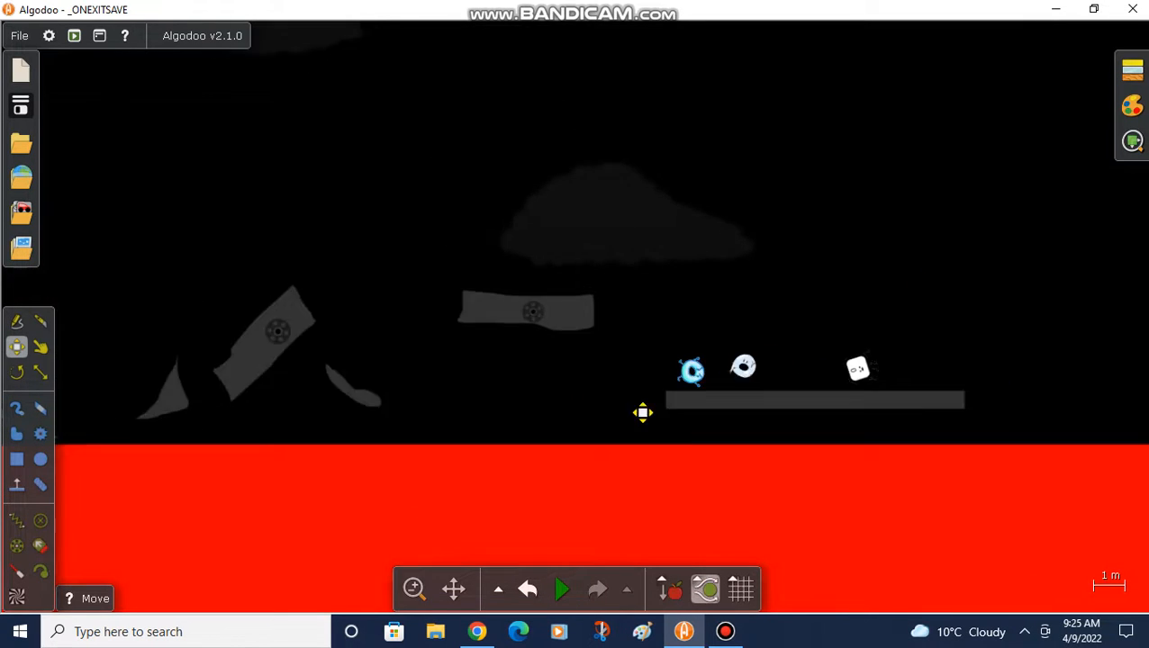
{"action": "left_click", "coordinate": [562, 589]}
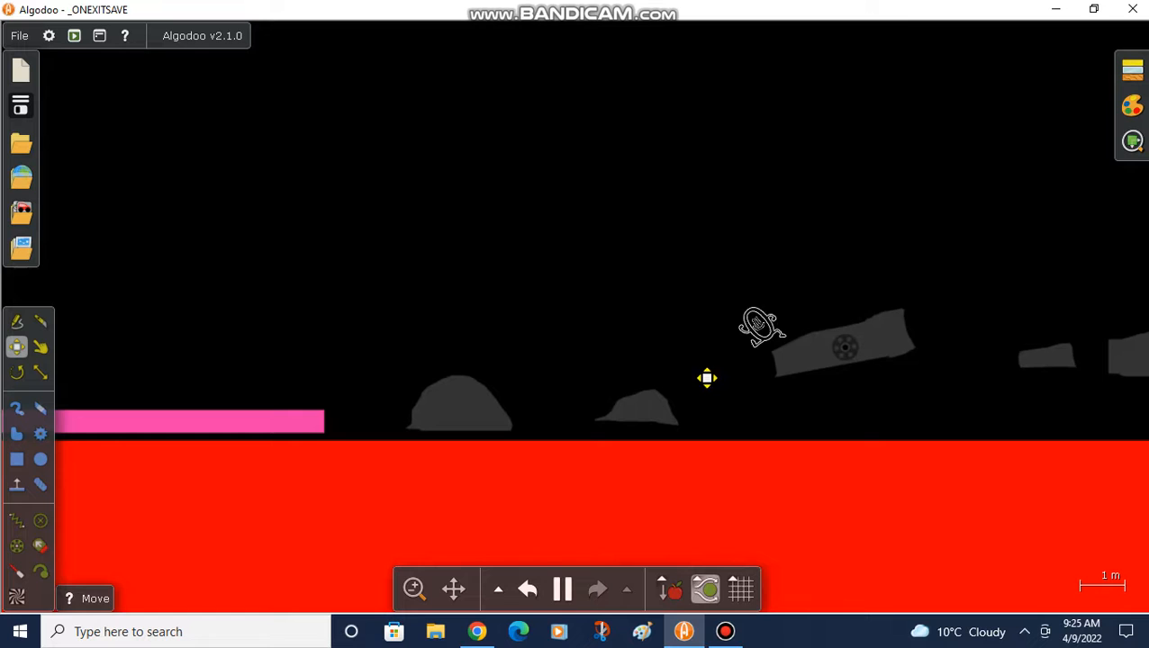
{"action": "scroll", "scroll_direction": "down", "scroll_amount": 3}
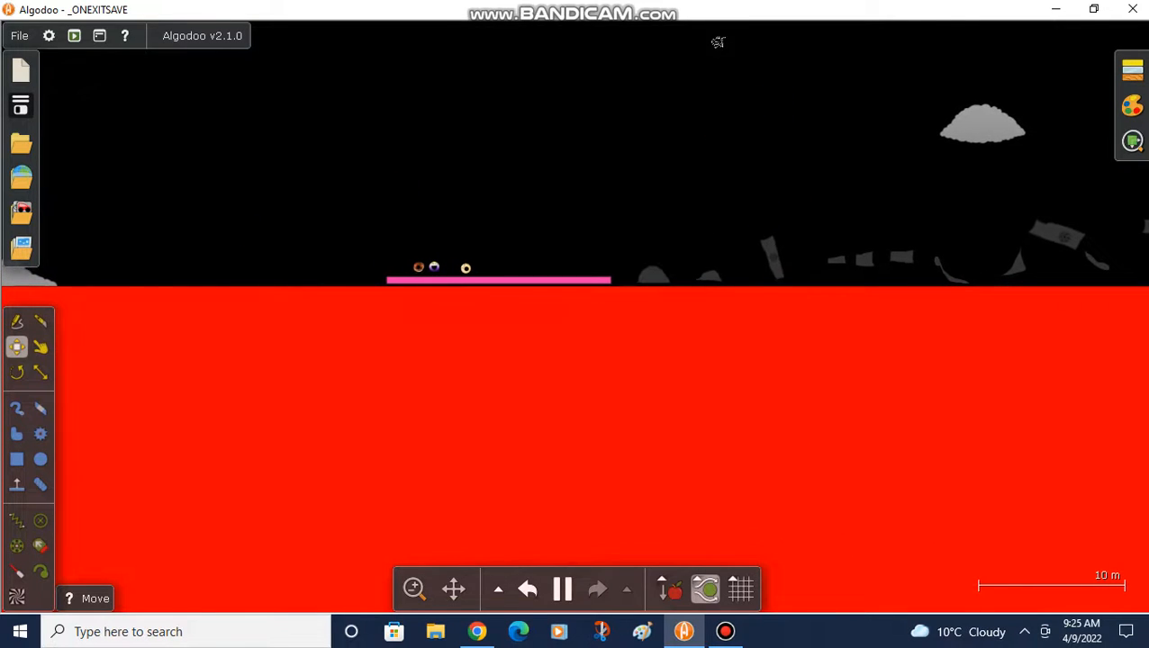
Step: Drag the ring character over the grey rubble toward the ledge, then undo the last move
{"action": "left_click", "coordinate": [39, 348]}
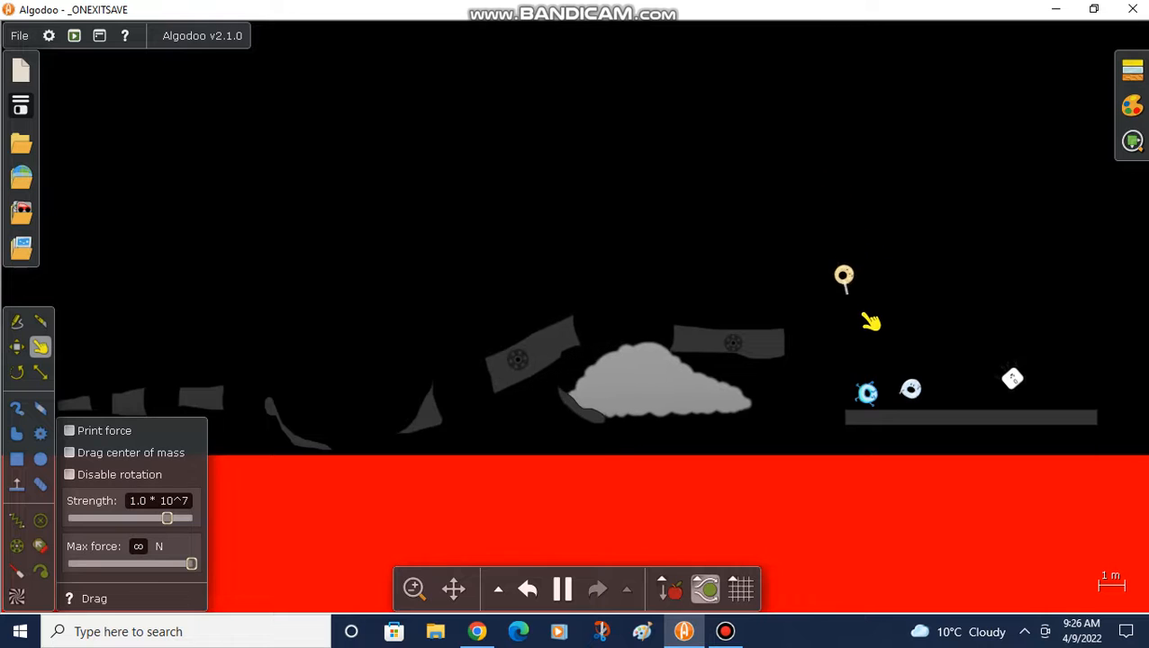
{"action": "left_click", "coordinate": [526, 589]}
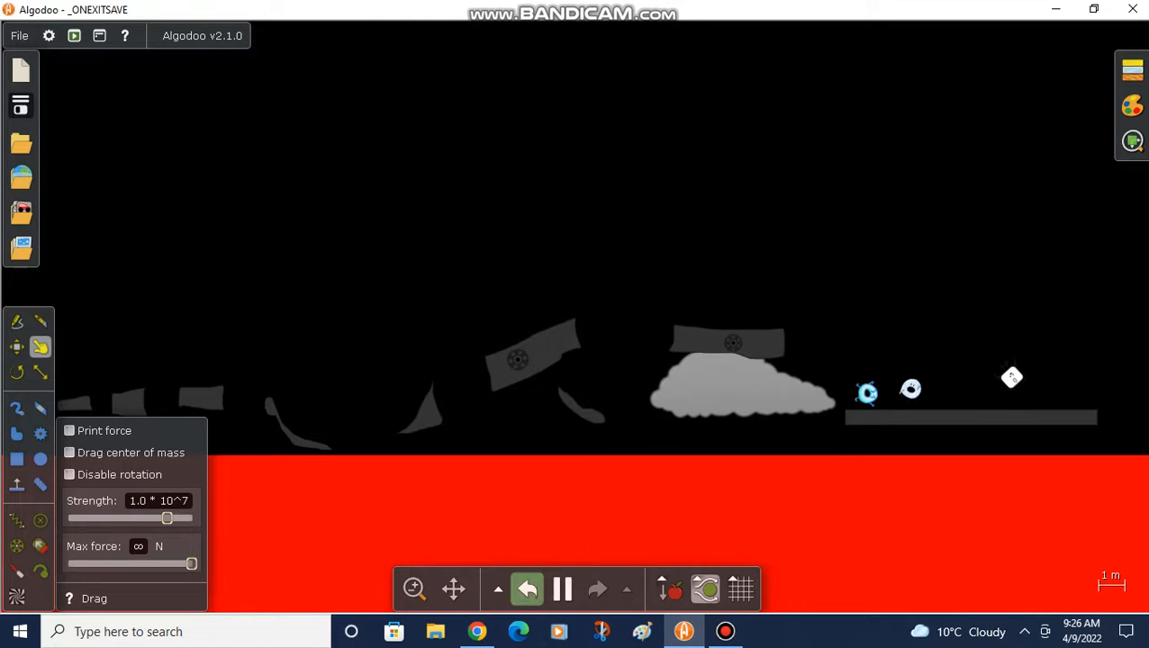